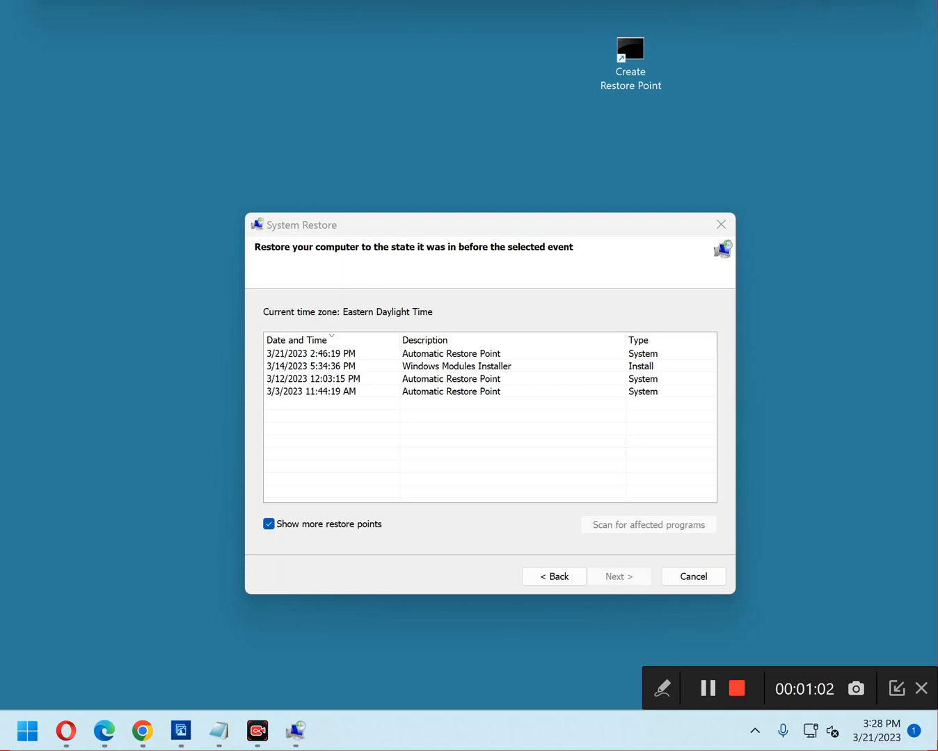
mouse_move(736, 21)
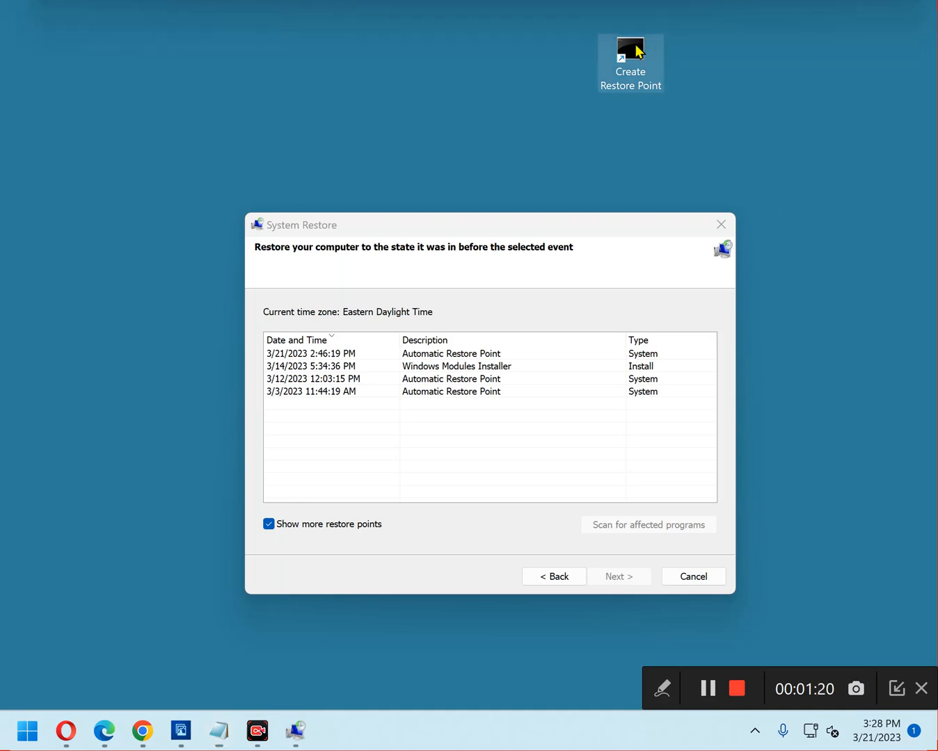
Launch the Create Restore Point shortcut, then open its Properties from the context menu
click(333, 731)
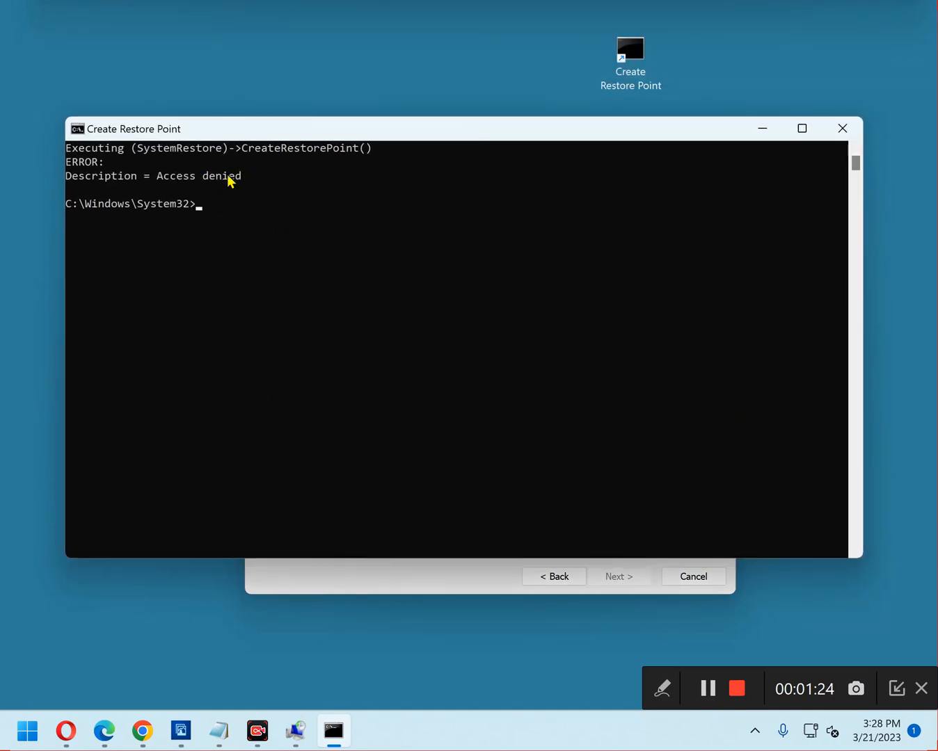
mouse_move(387, 106)
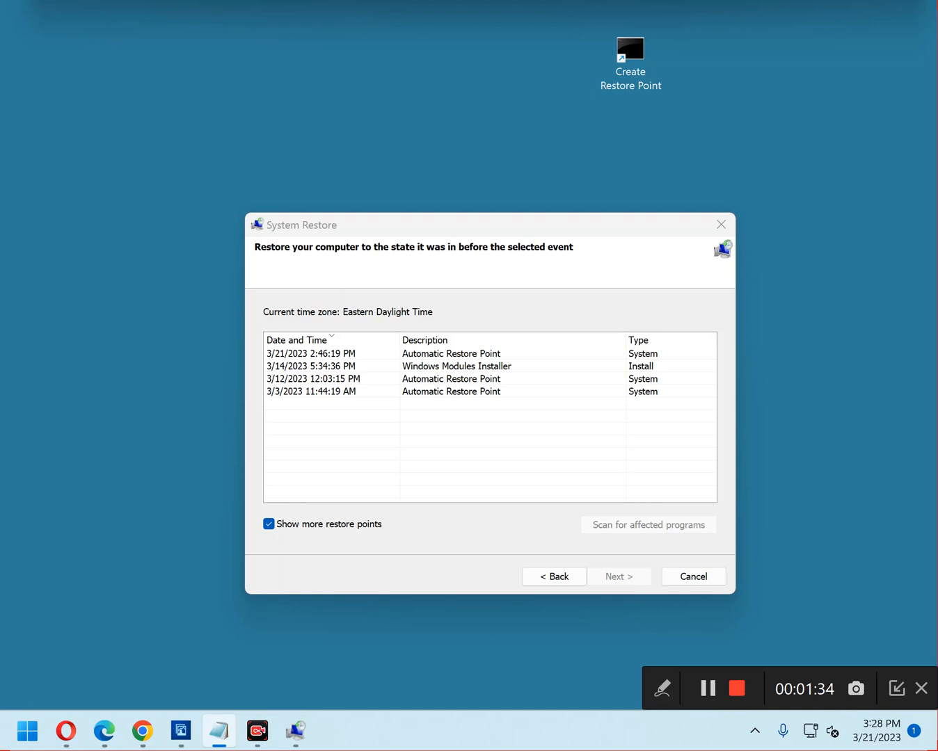
right_click(629, 52)
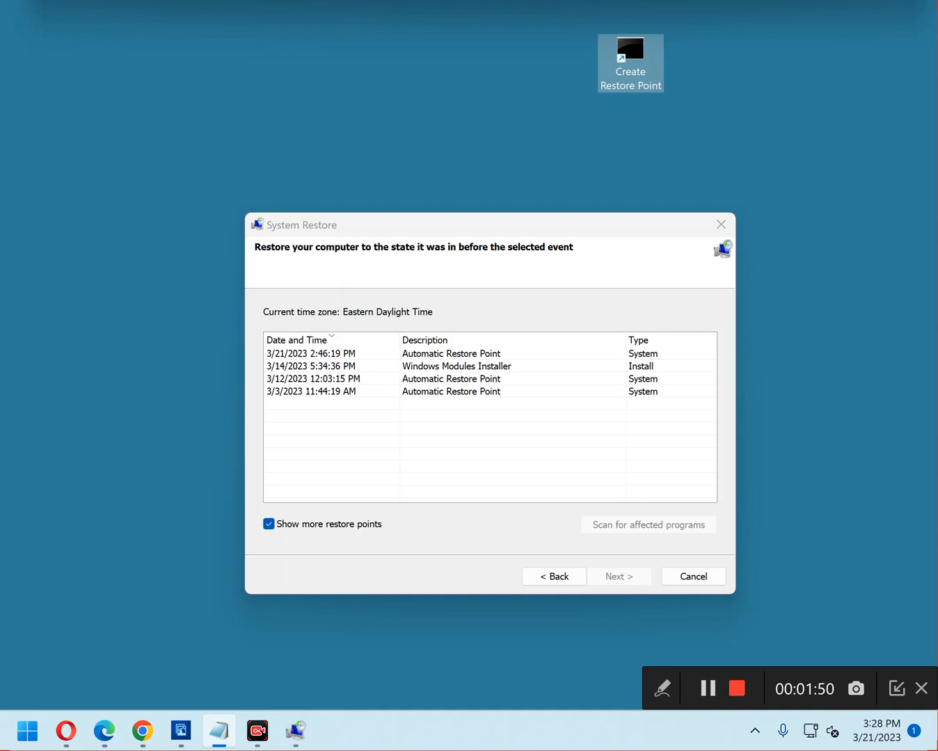
mouse_move(651, 63)
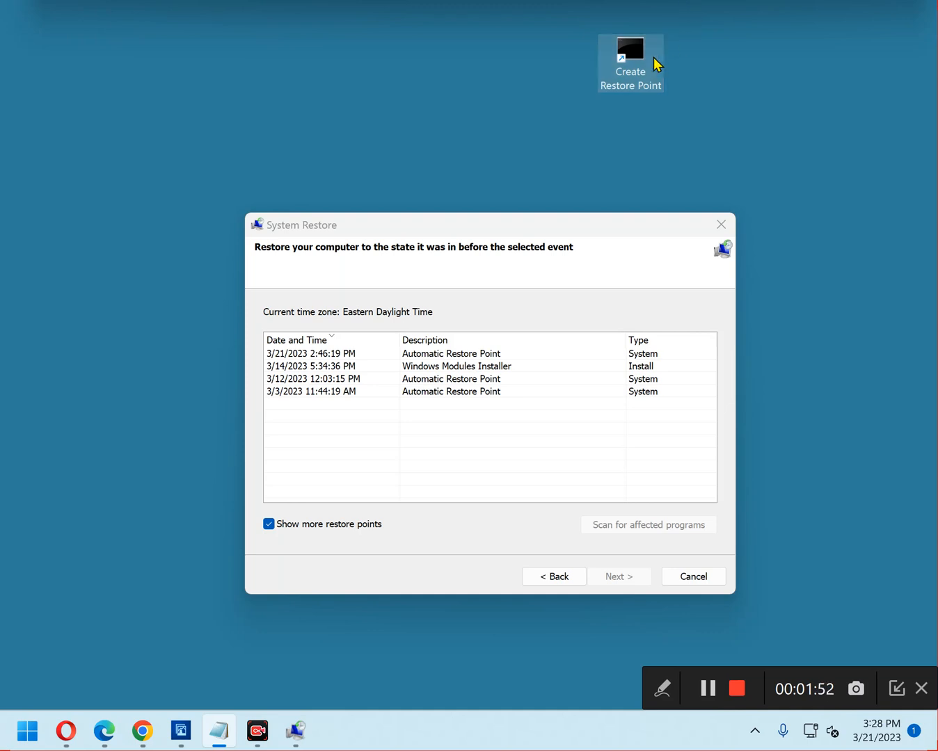
right_click(628, 54)
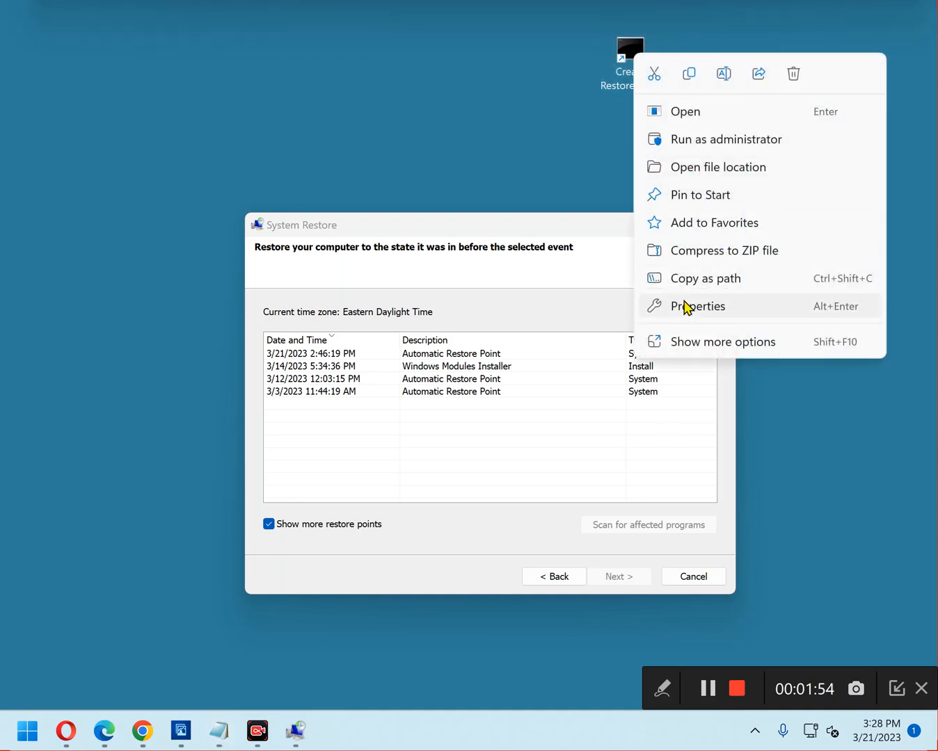
click(696, 306)
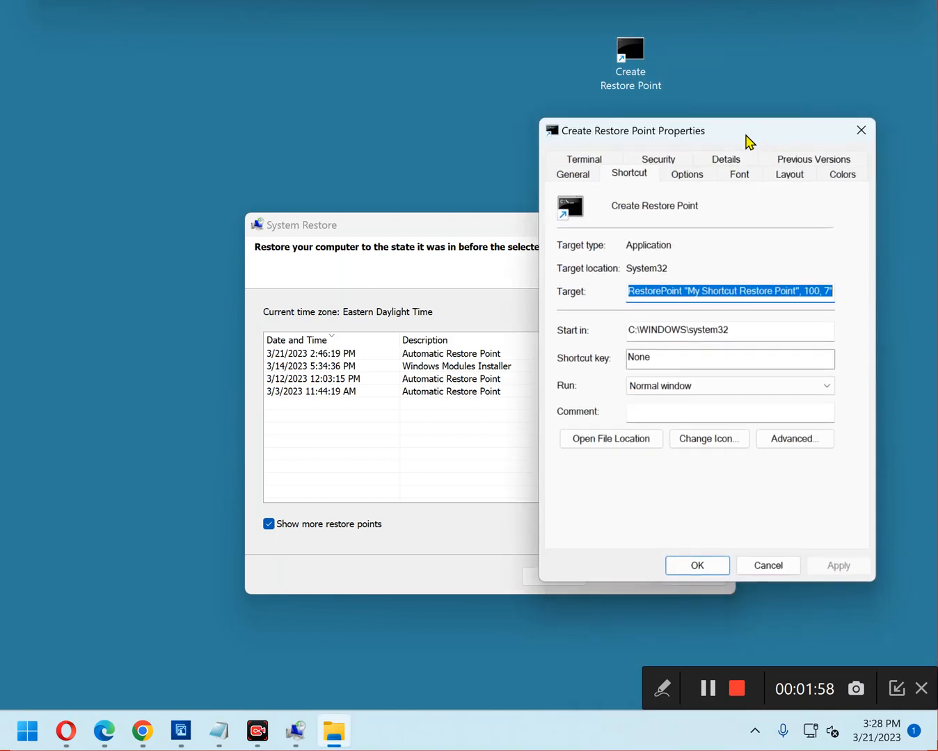
Enable 'Run as administrator' in the shortcut's Advanced settings and save the properties
click(793, 438)
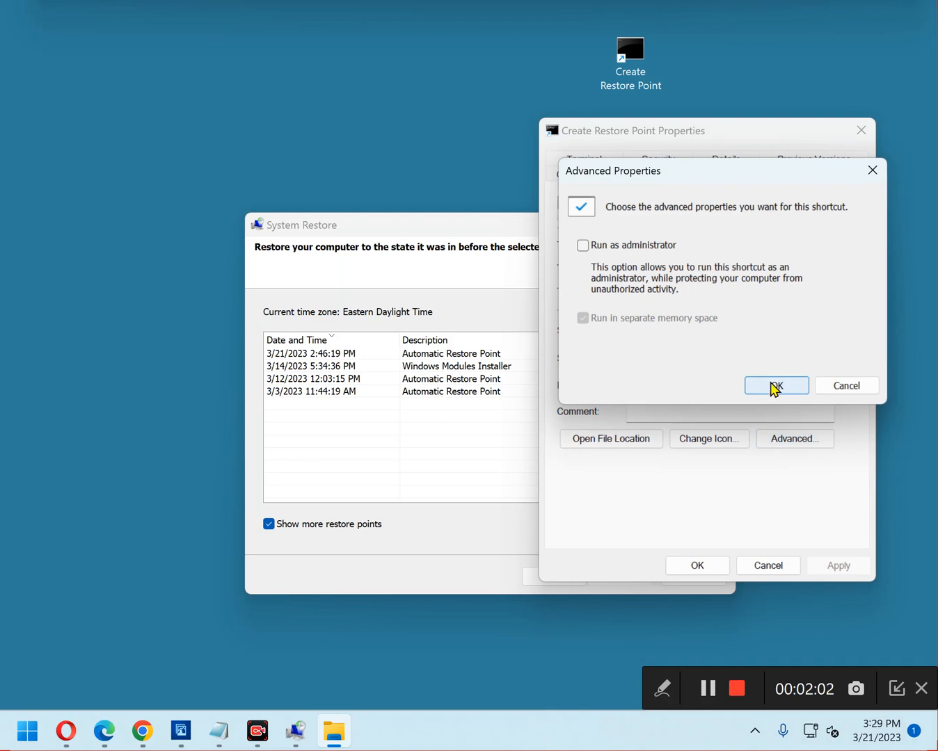
mouse_move(585, 247)
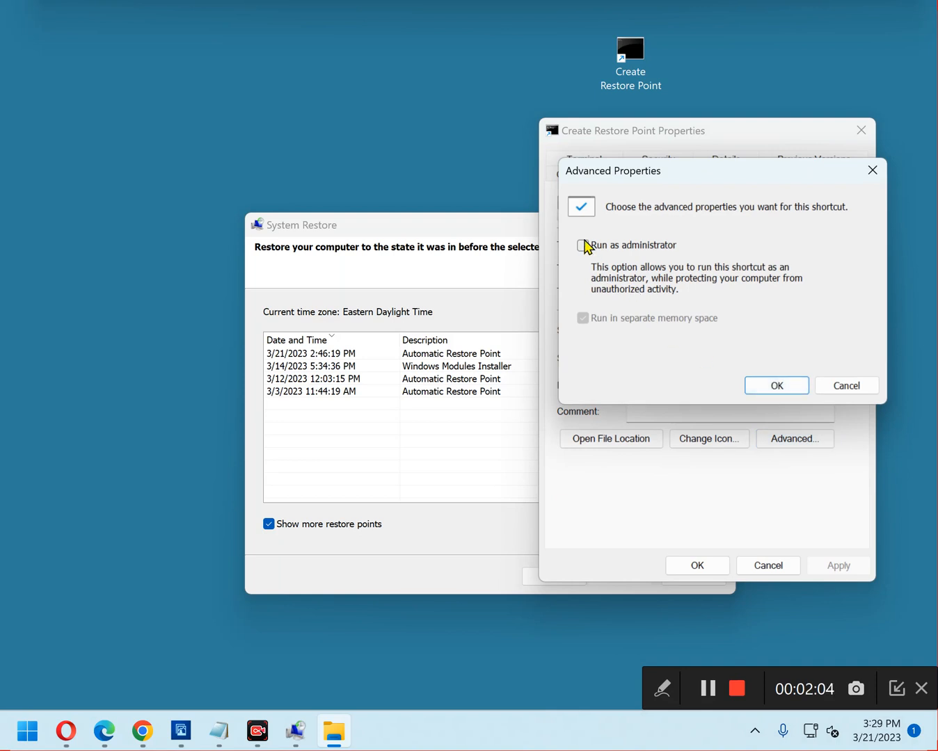
click(584, 246)
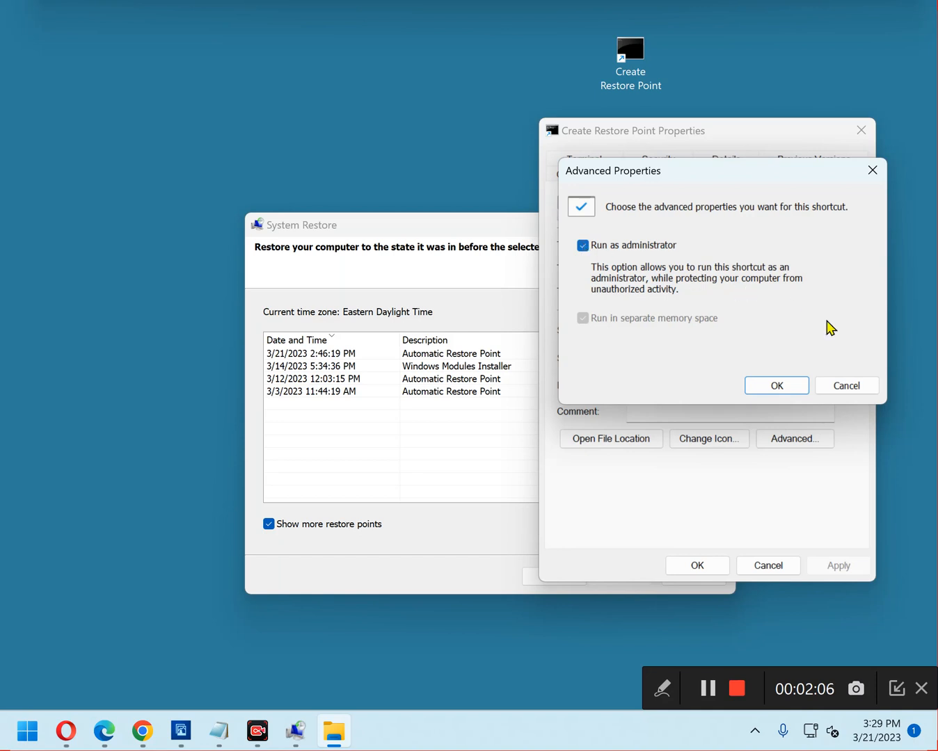
click(777, 386)
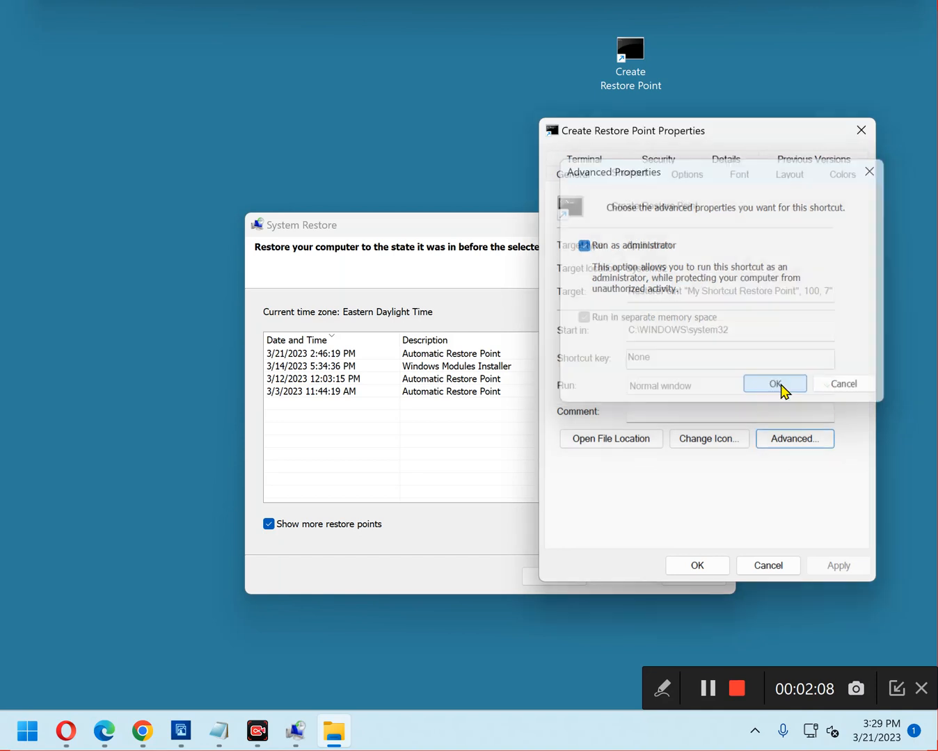
click(774, 384)
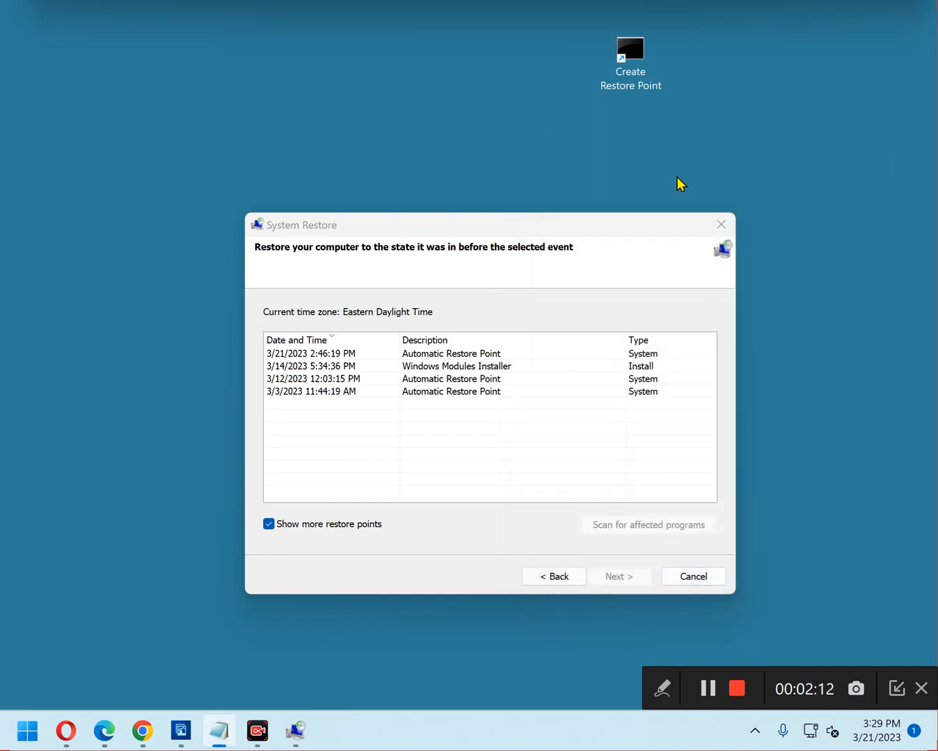
mouse_move(700, 131)
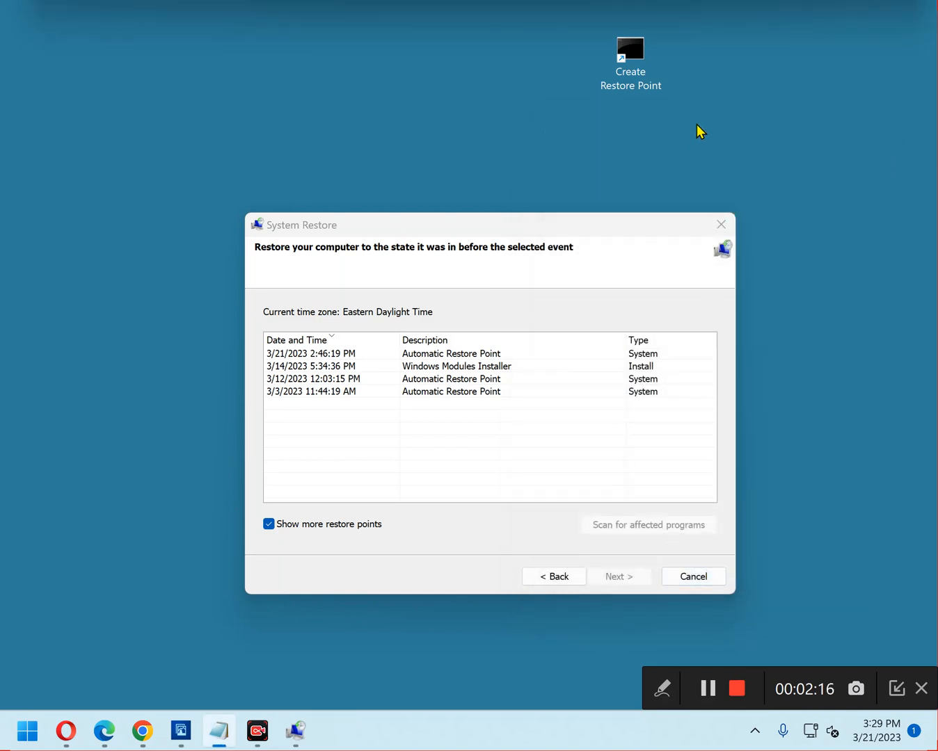
mouse_move(689, 120)
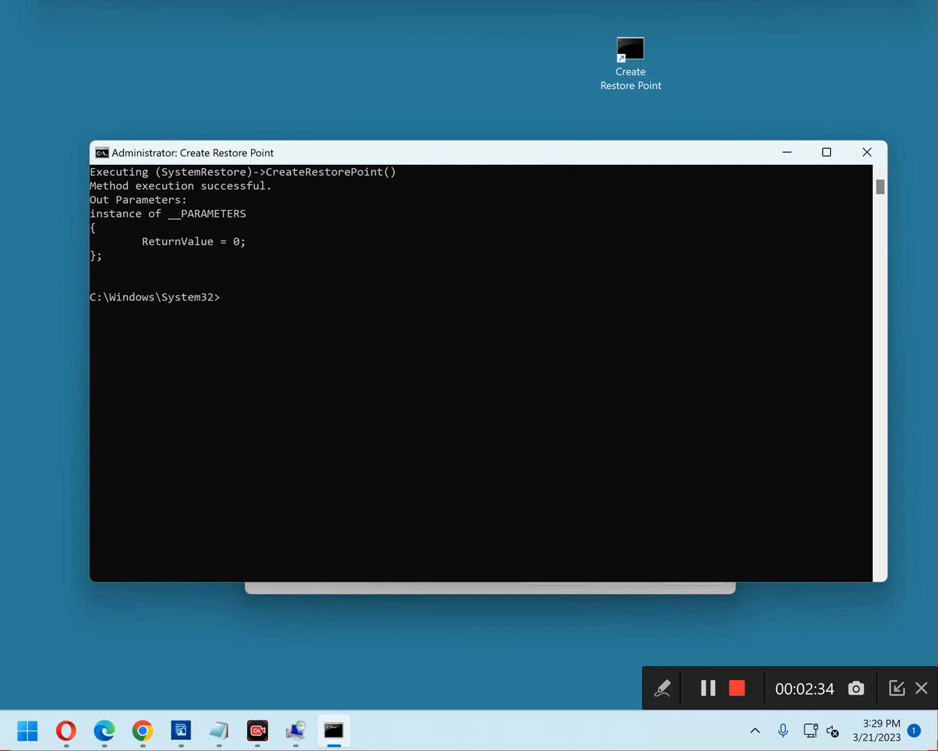
mouse_move(452, 92)
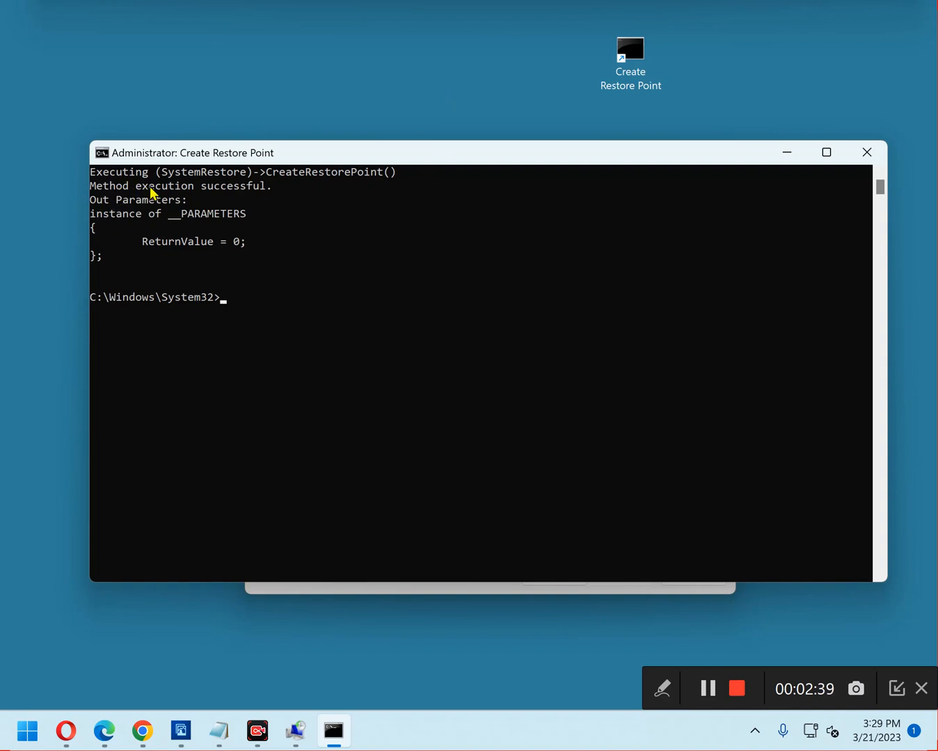
mouse_move(330, 214)
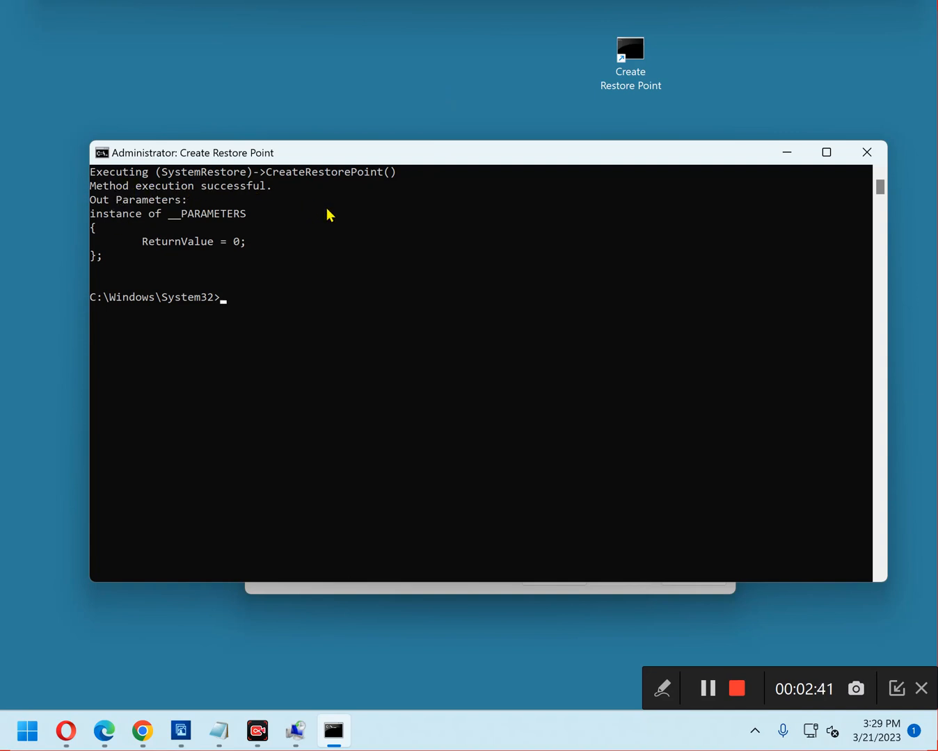